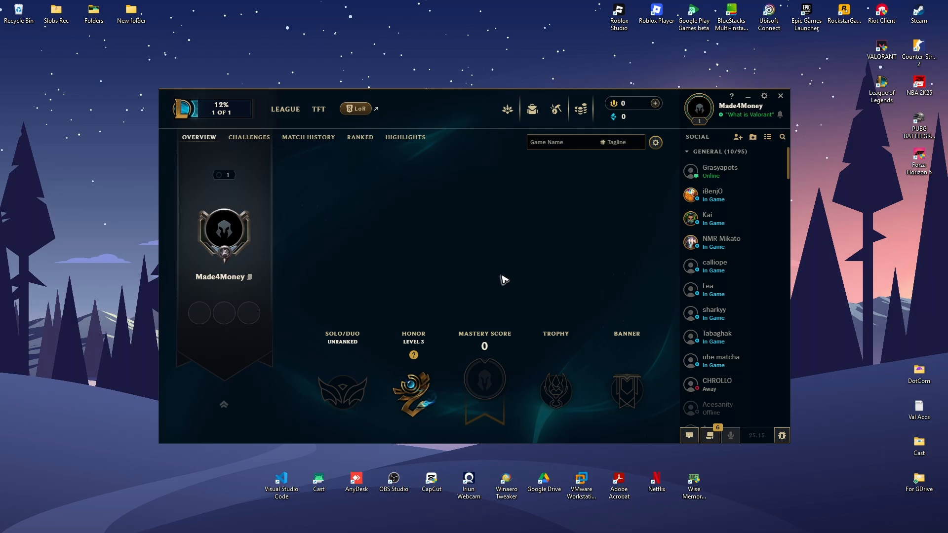
mouse_move(608, 195)
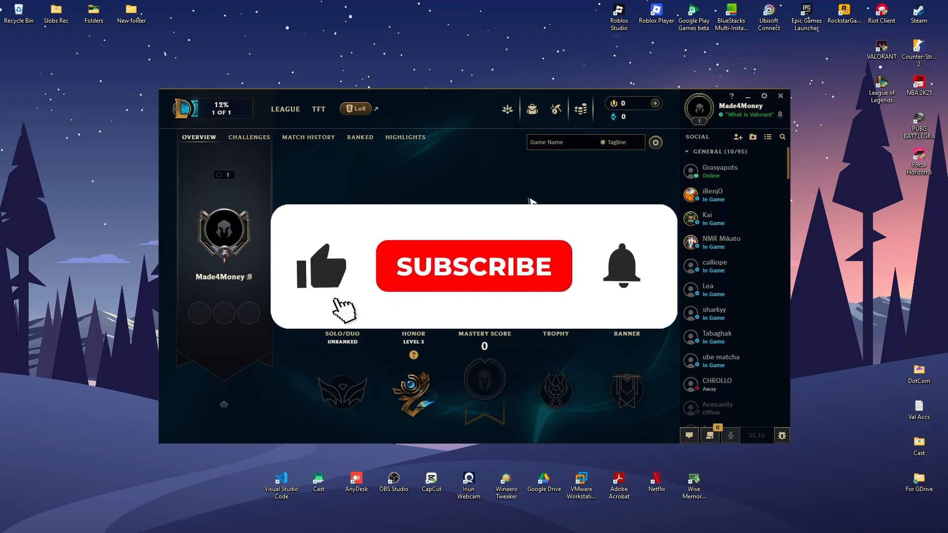
Open the League client's general settings from the gear icon.
click(473, 265)
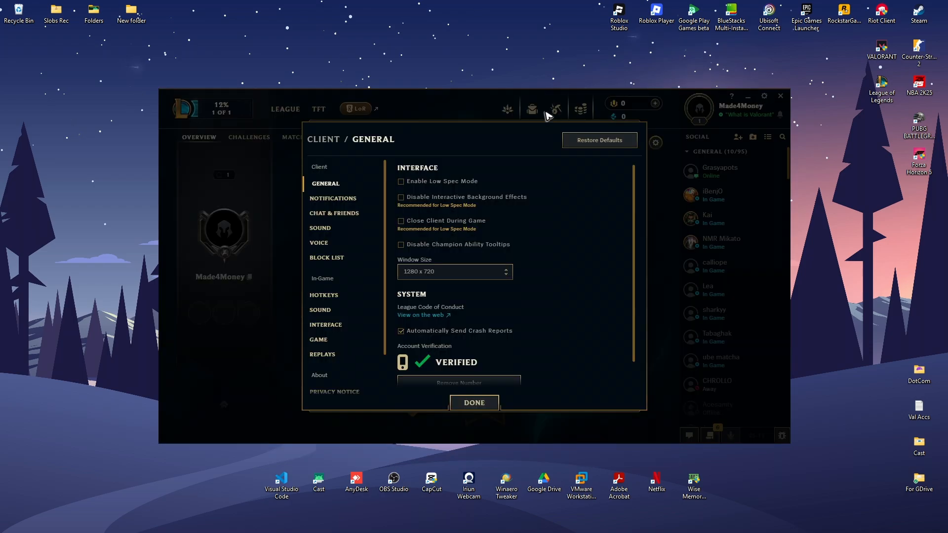
mouse_move(401, 182)
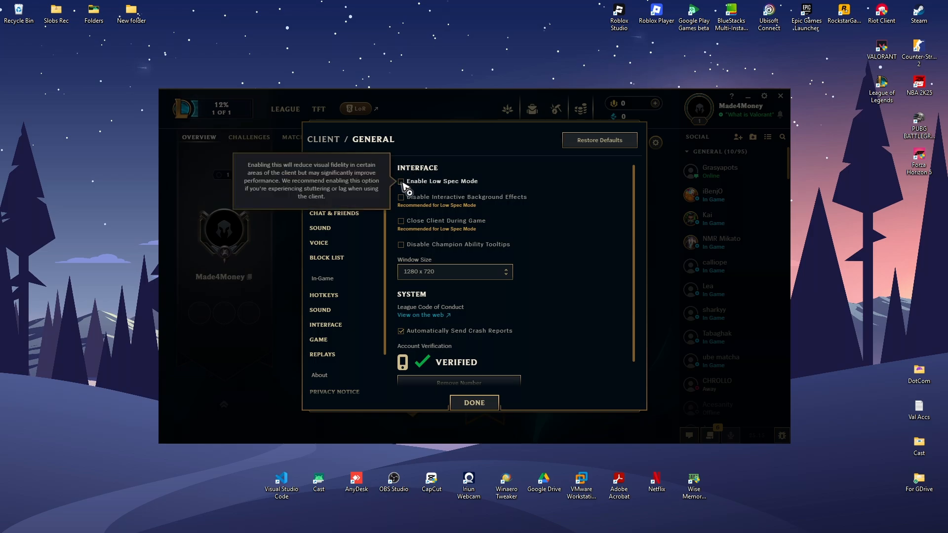
Enable Low Spec Mode, disable interactive background effects, and confirm with Done.
click(401, 182)
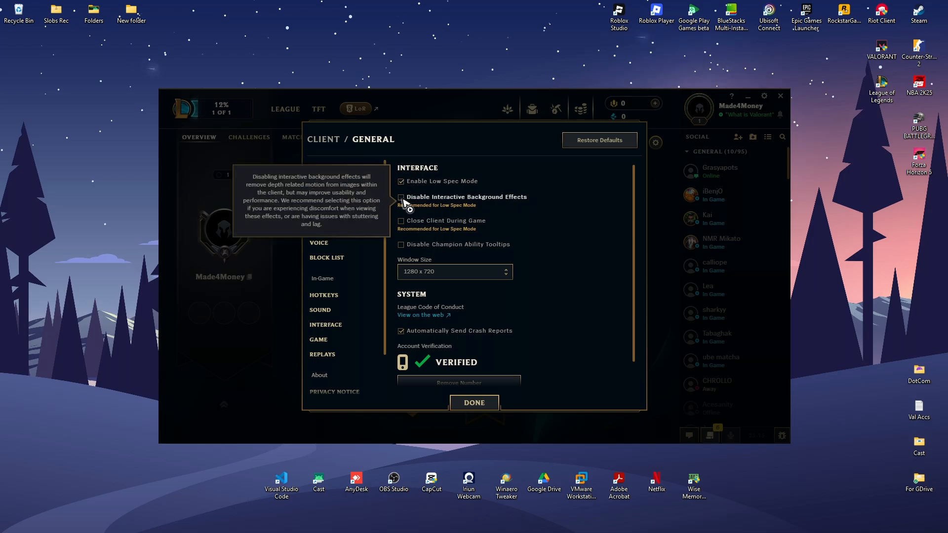
click(401, 198)
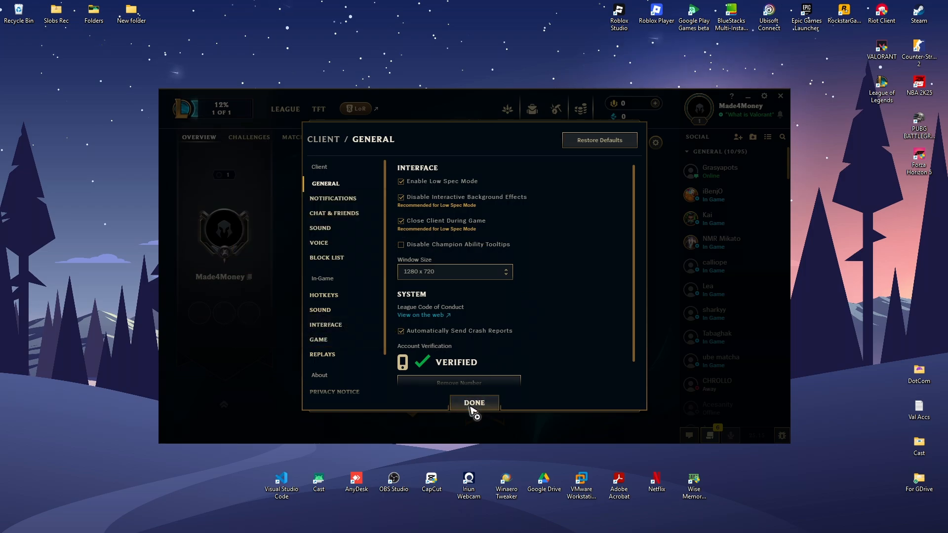
click(474, 403)
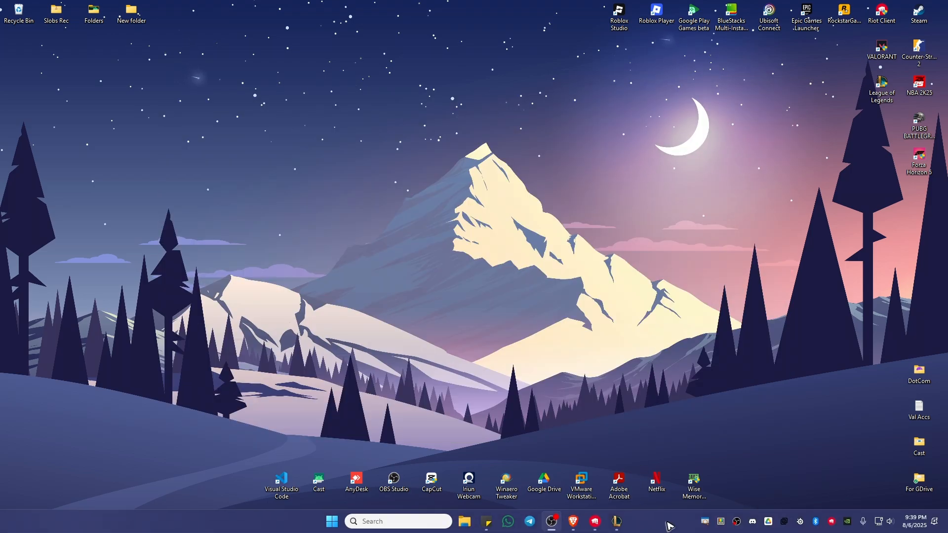
Launch Task Manager from the taskbar and show the Details process list.
right_click(669, 525)
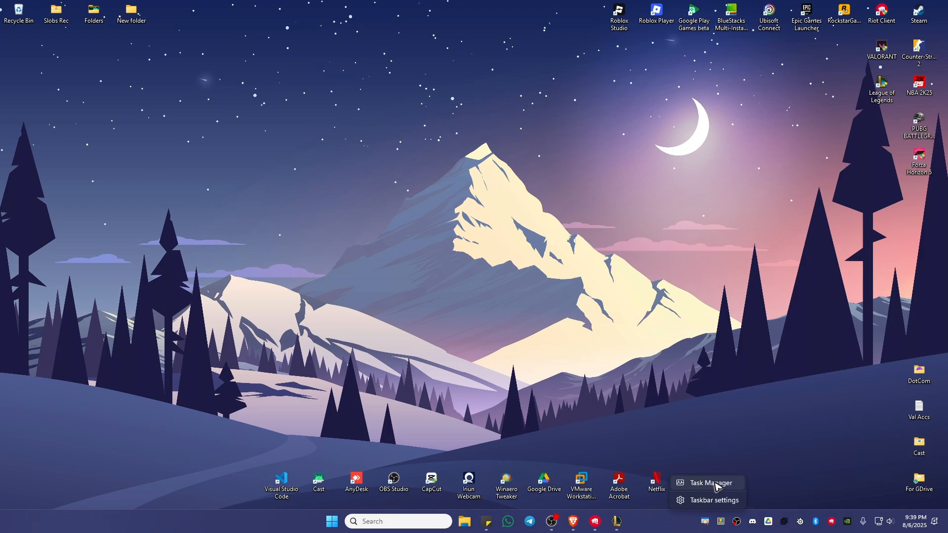
click(710, 483)
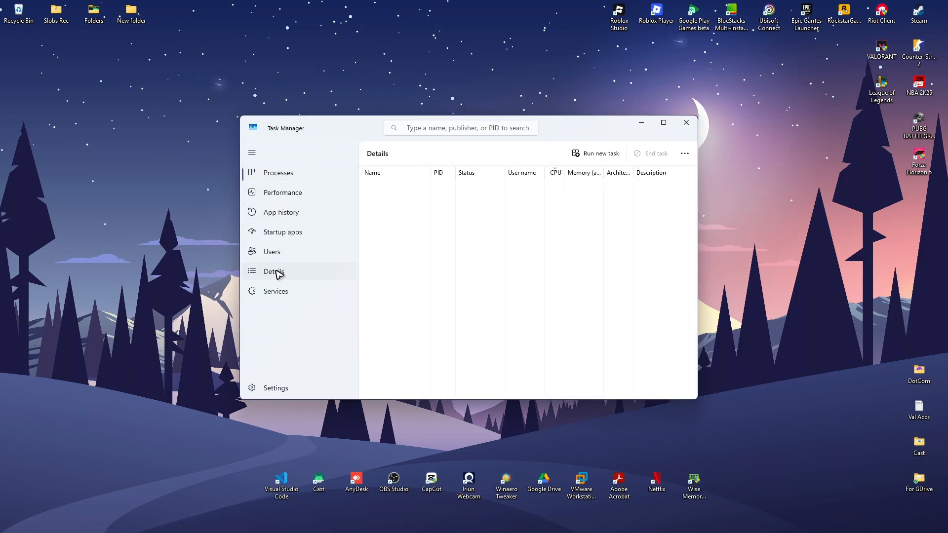
click(274, 271)
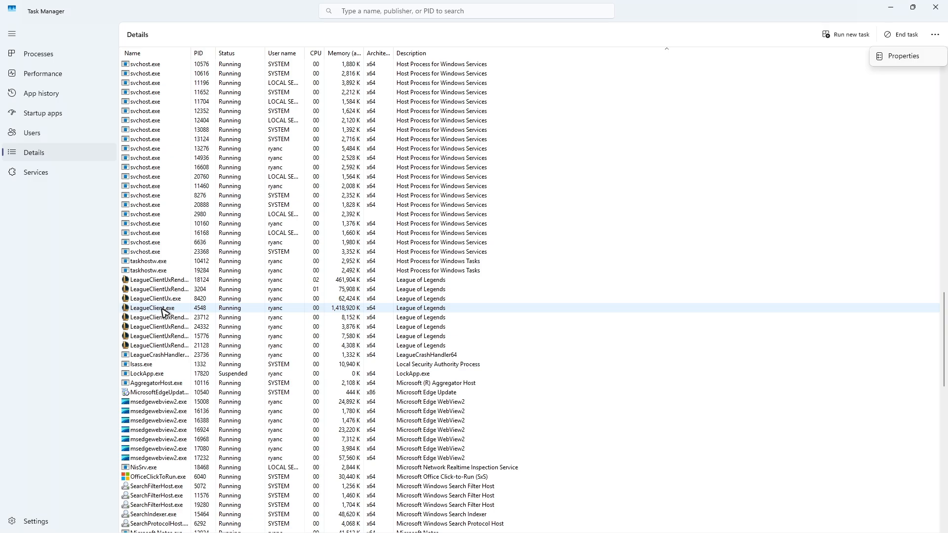
Change the priority of LeagueClient.exe and LeagueClientUx.exe and confirm the change.
click(154, 298)
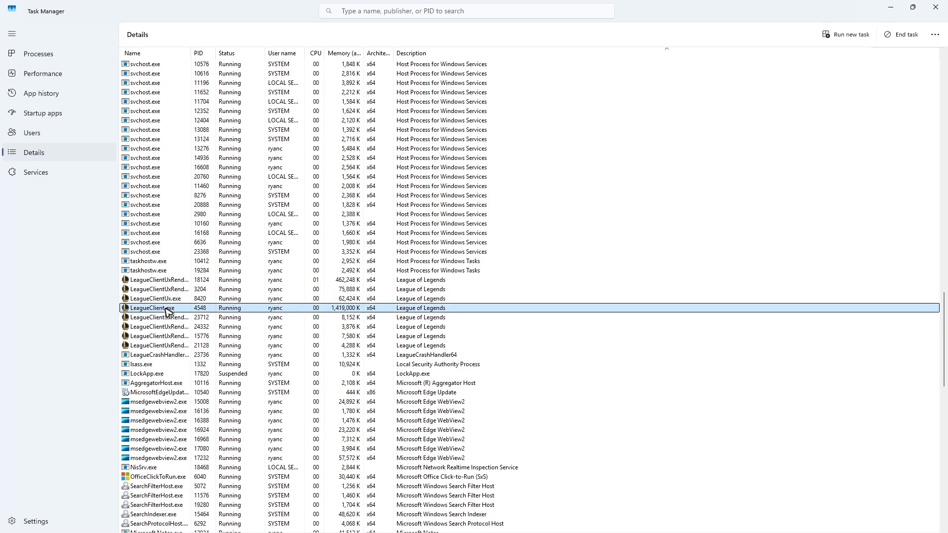
right_click(166, 308)
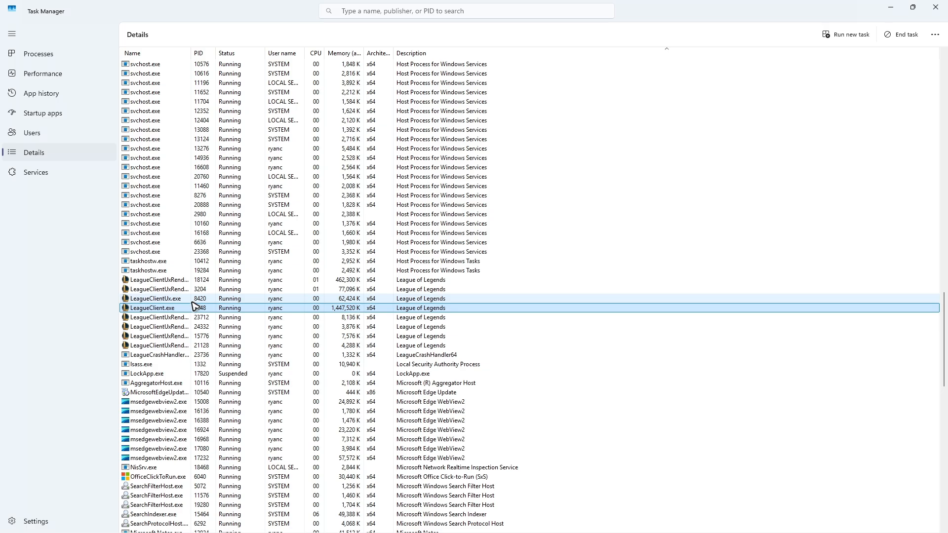
right_click(154, 298)
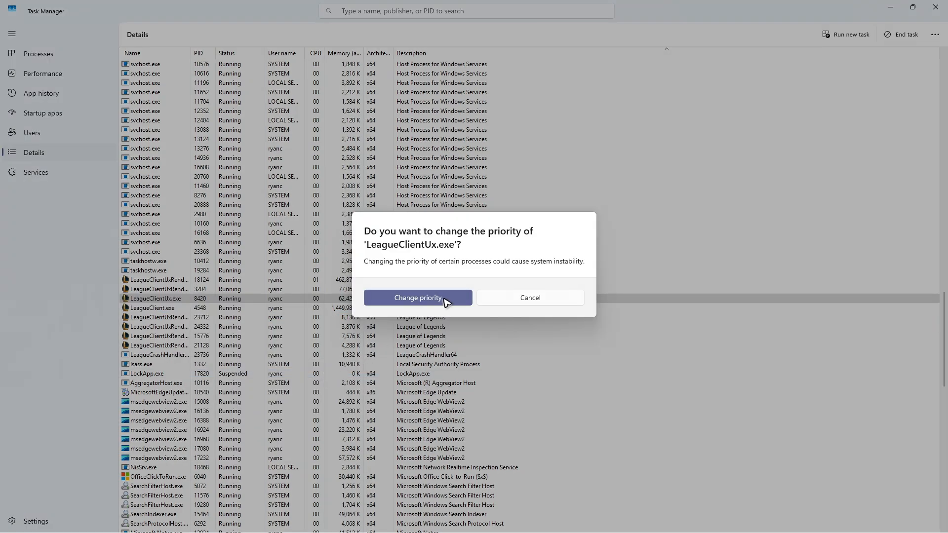
click(417, 297)
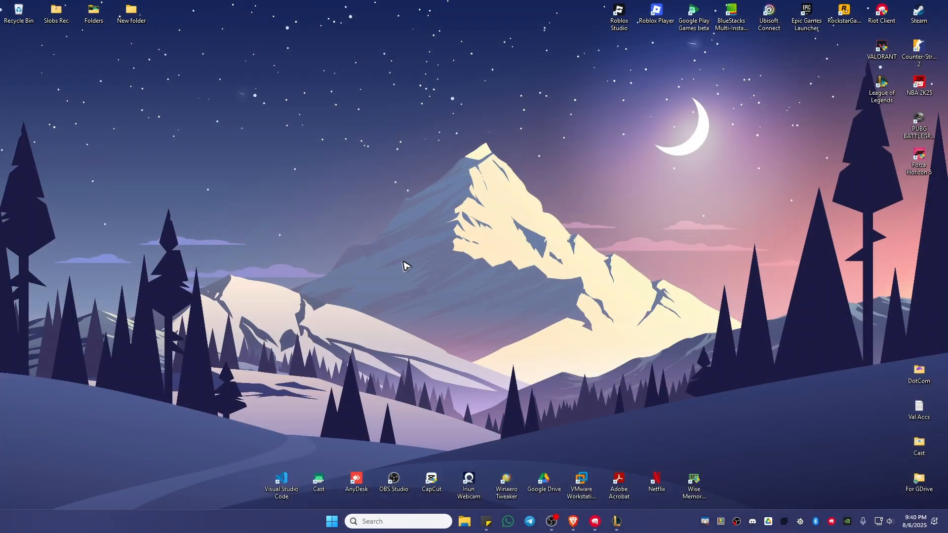
mouse_move(342, 179)
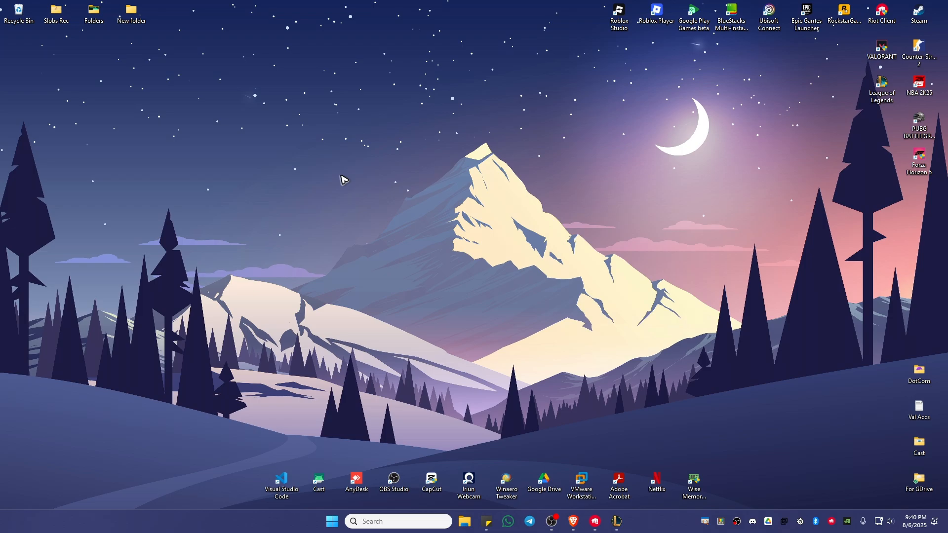
Open Display settings from the desktop and scroll to Related settings.
right_click(343, 179)
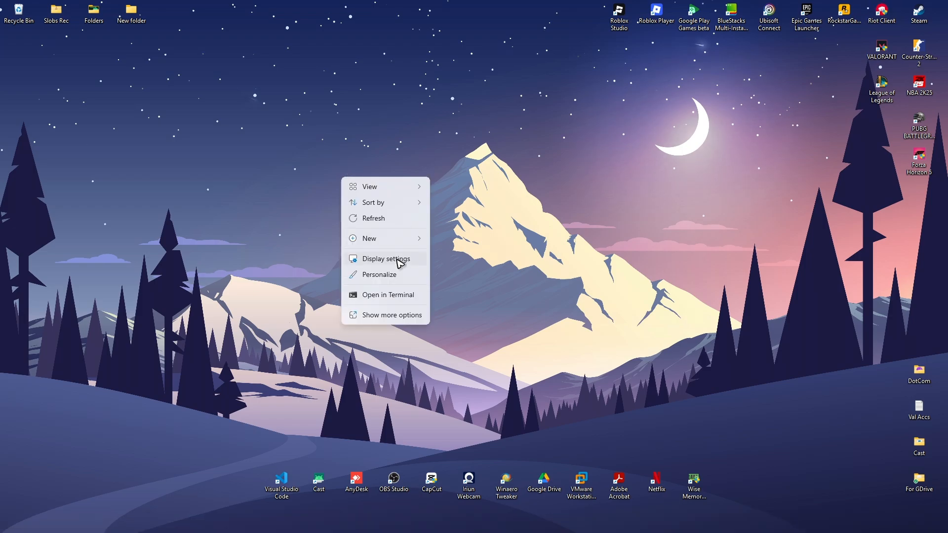
click(385, 258)
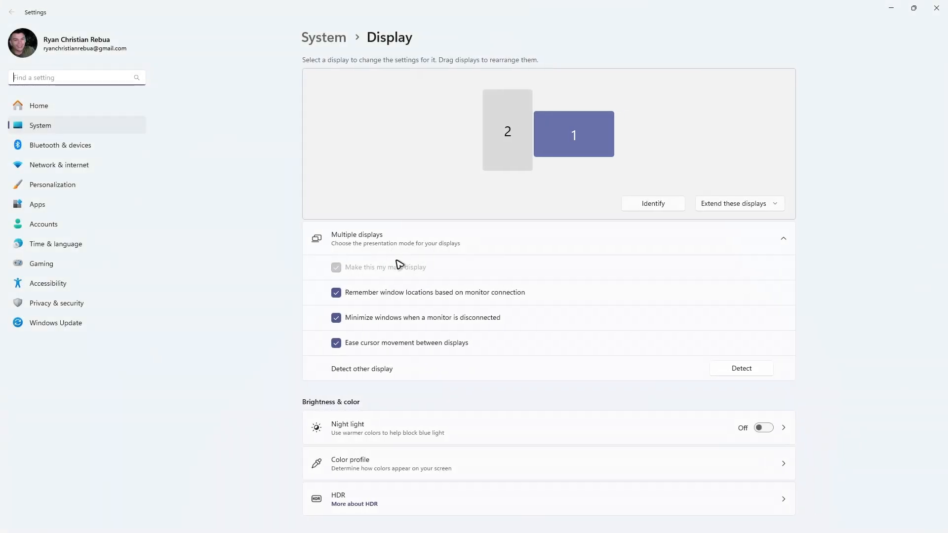
scroll(down, 3)
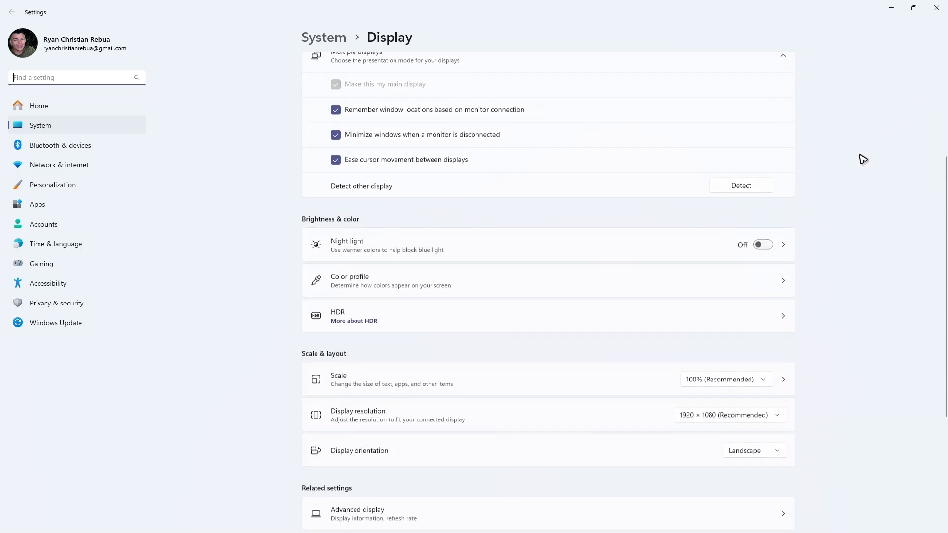
scroll(down, 3)
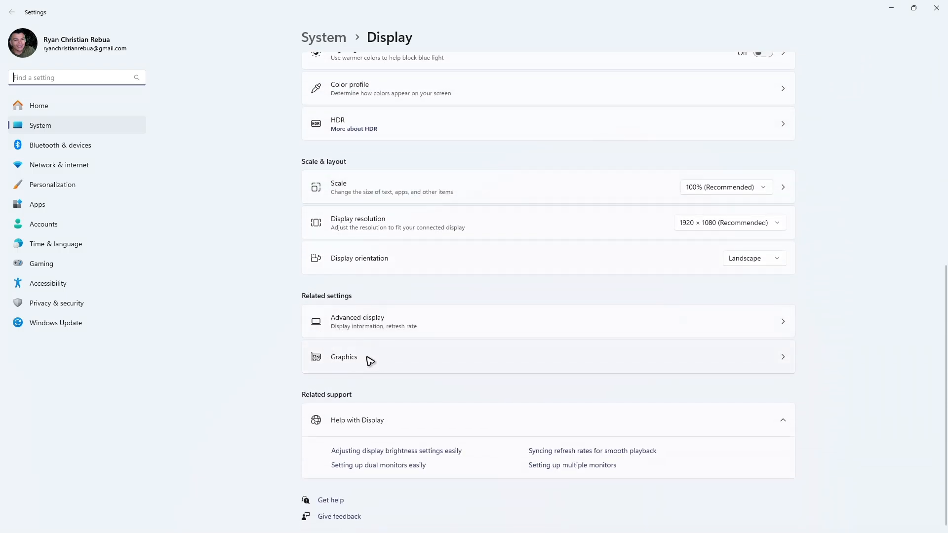
Open the Graphics page and expand Advanced graphics settings showing GPU scheduling on.
click(343, 357)
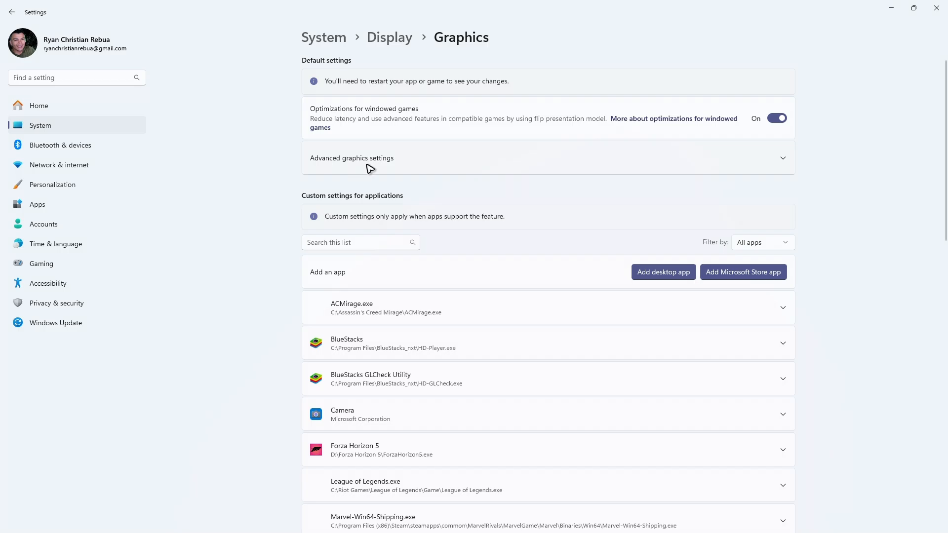
click(352, 158)
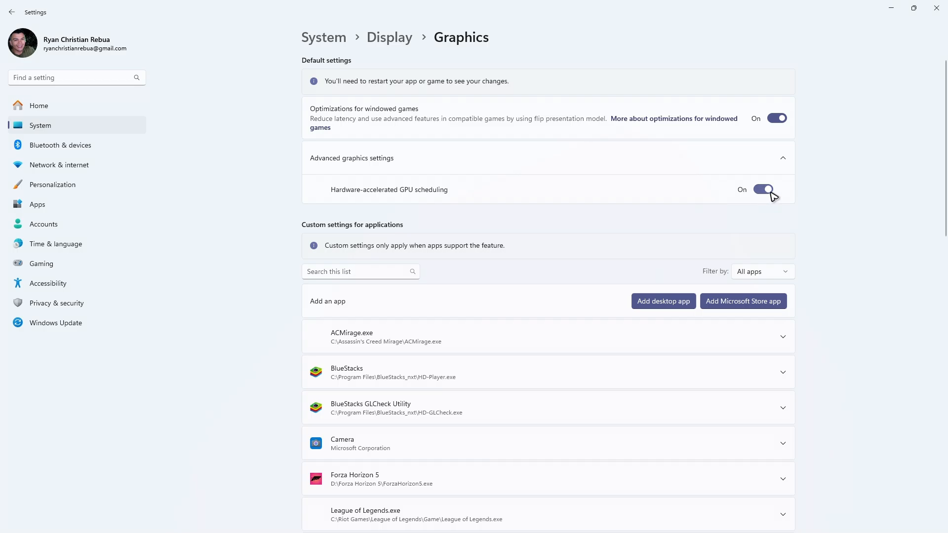
scroll(down, 3)
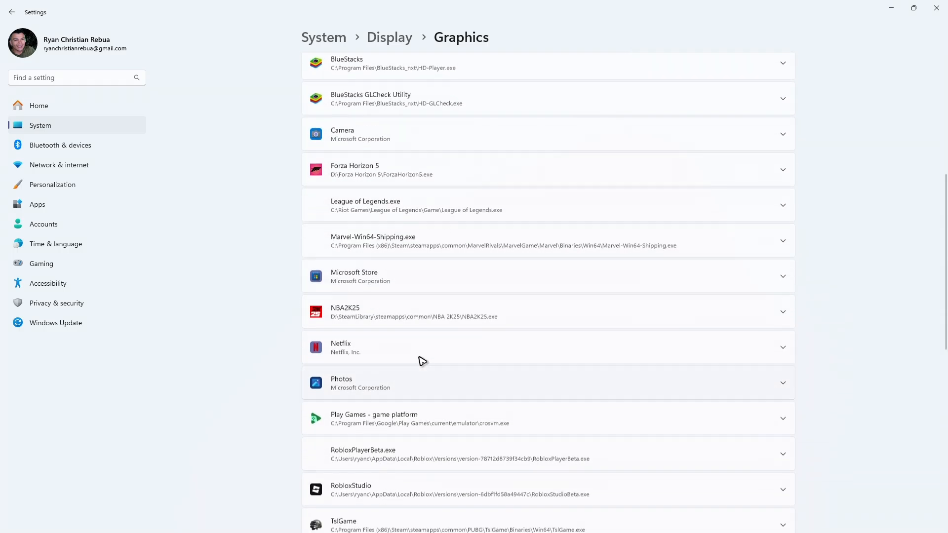
scroll(down, 3)
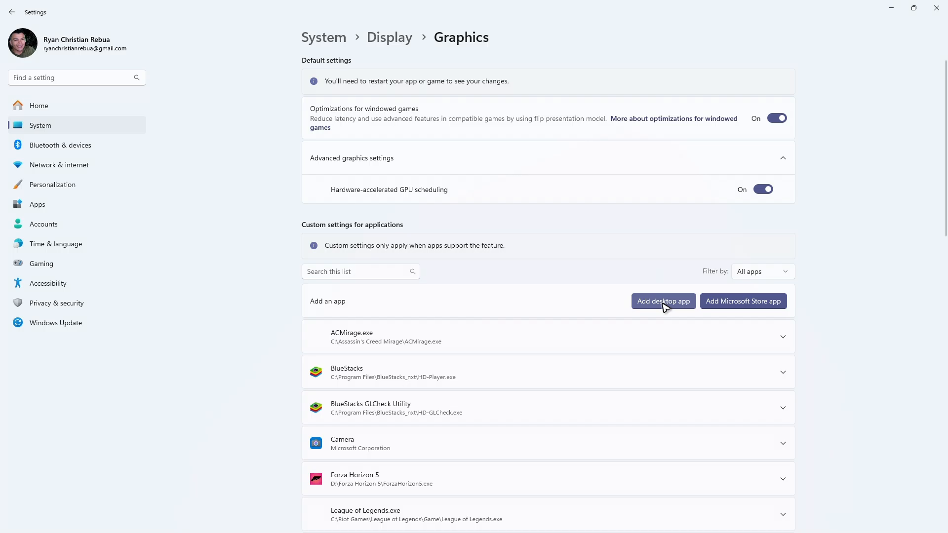
Add LeagueClient.exe from C:\Riot Games\League of Legends to the custom graphics app list.
click(663, 301)
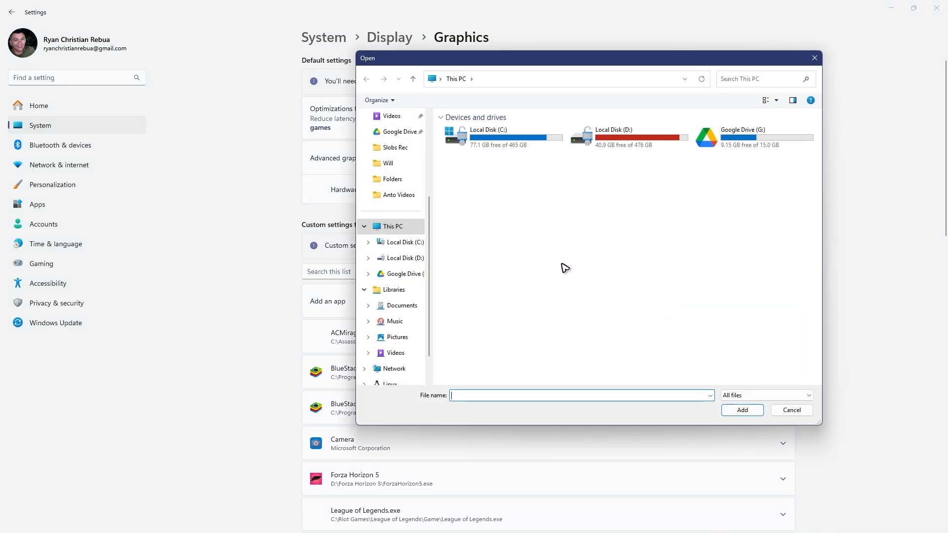
mouse_move(494, 138)
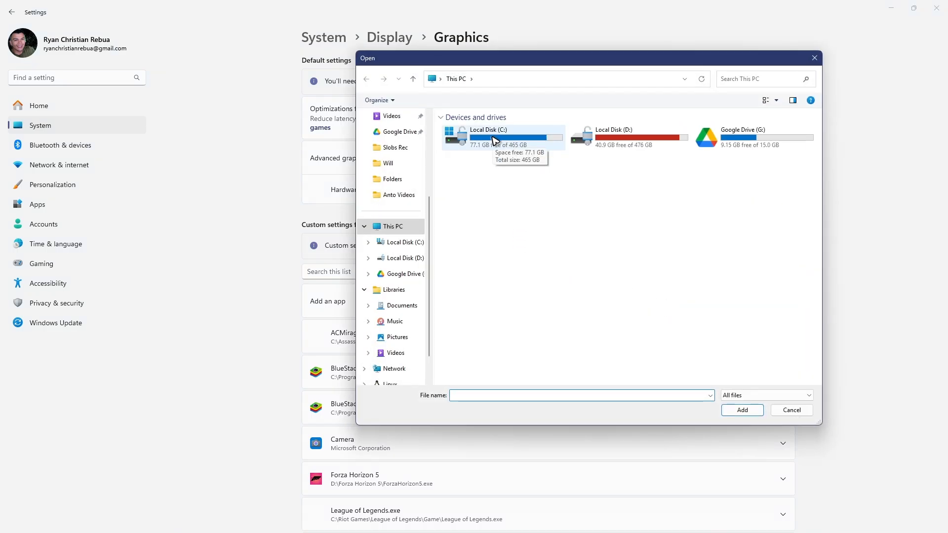
double_click(488, 133)
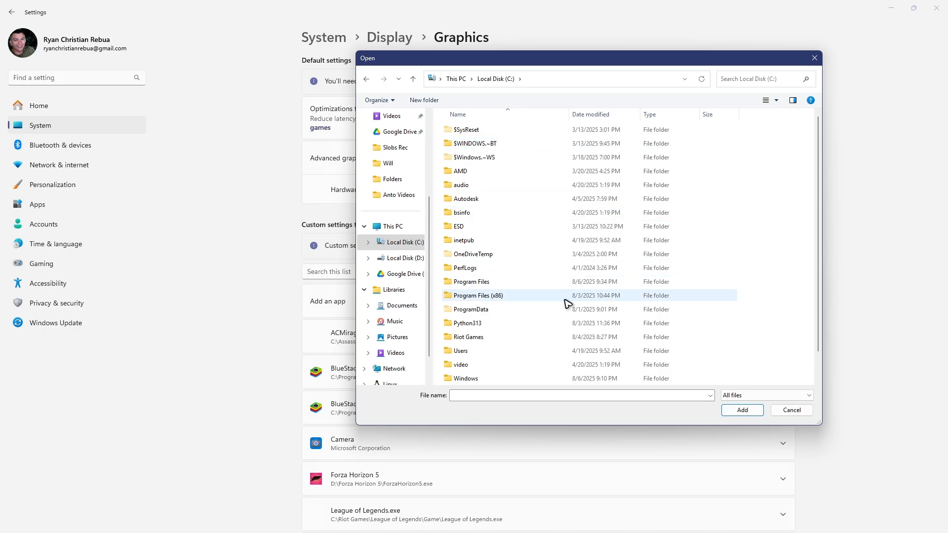
double_click(468, 337)
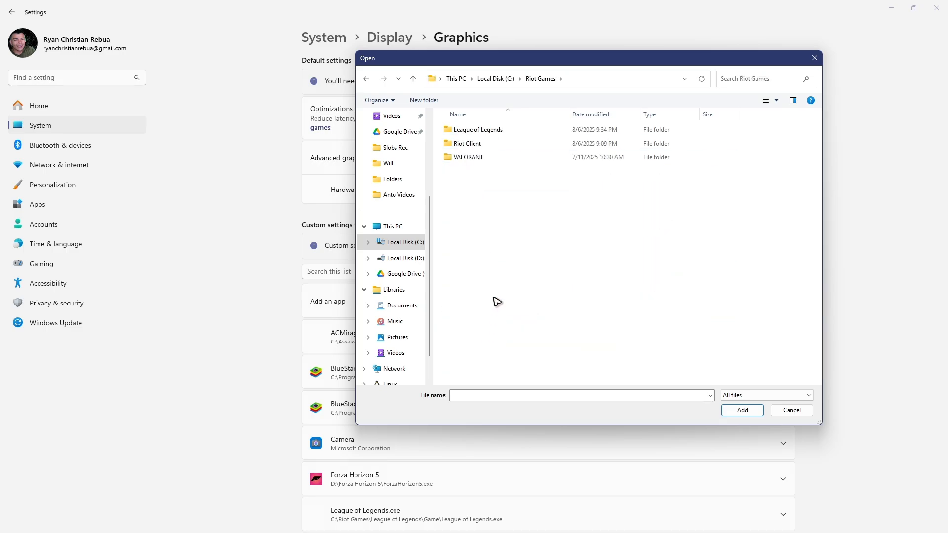
double_click(478, 129)
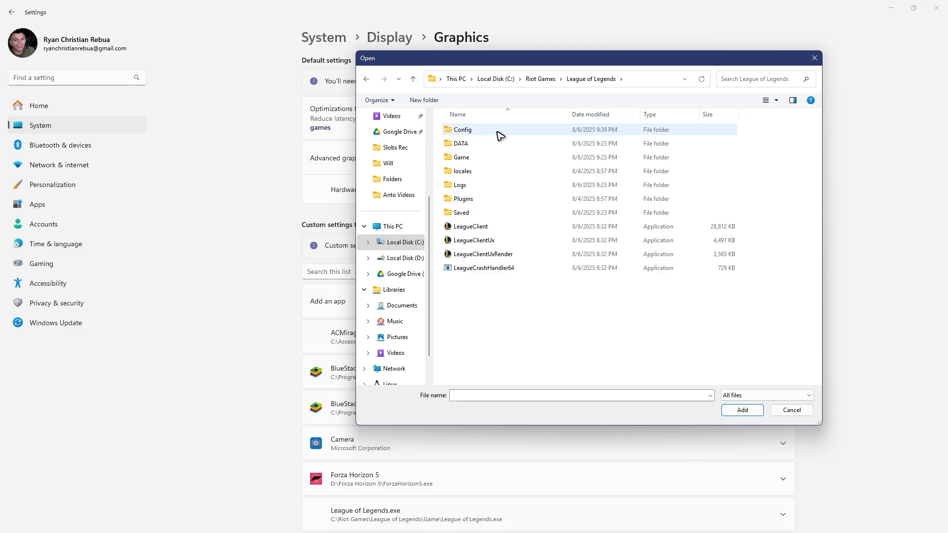
click(471, 226)
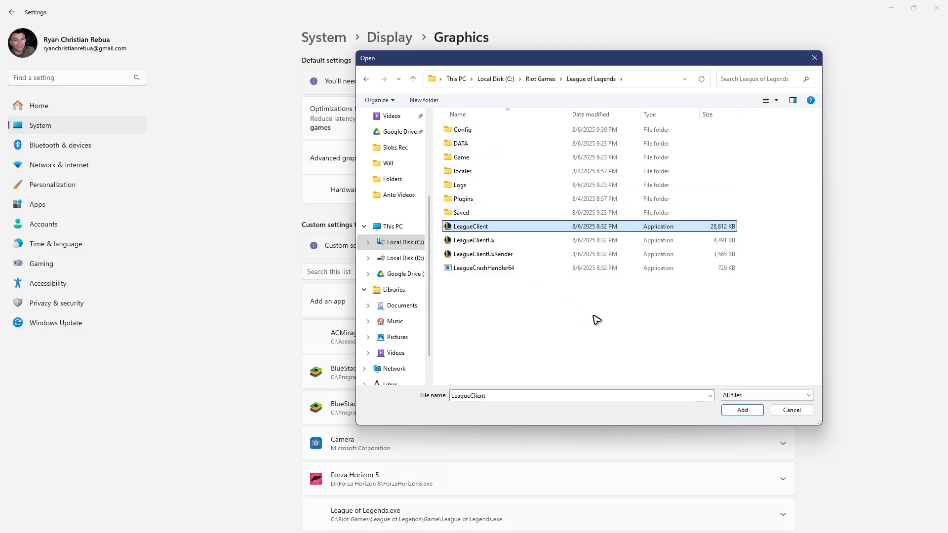
click(742, 410)
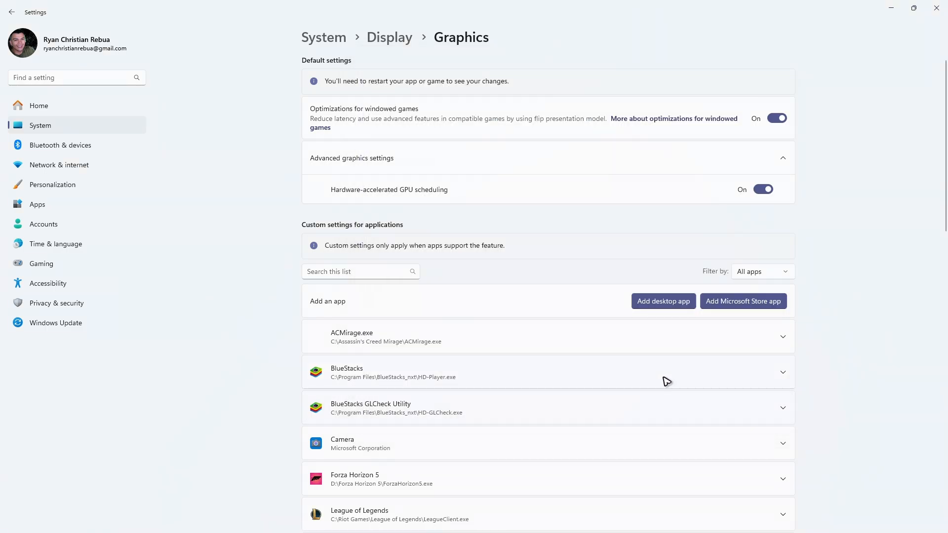
Set League of Legends' GPU preference to High Performance (RTX 2060 SUPER).
scroll(down, 3)
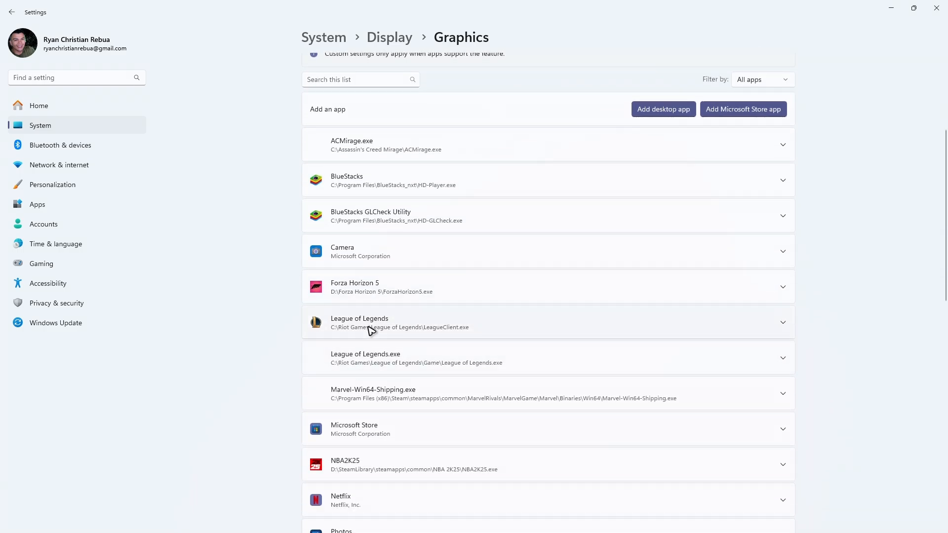
click(782, 322)
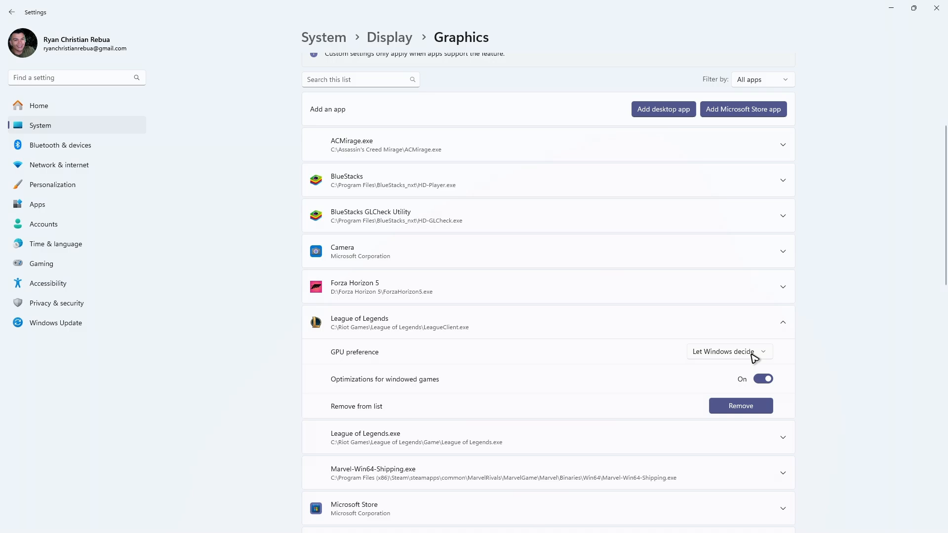
mouse_move(486, 368)
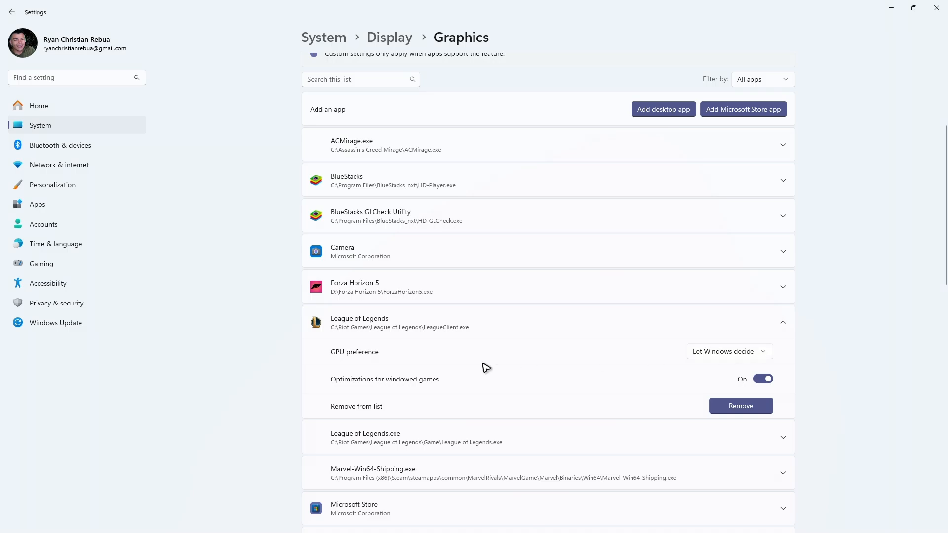
click(728, 352)
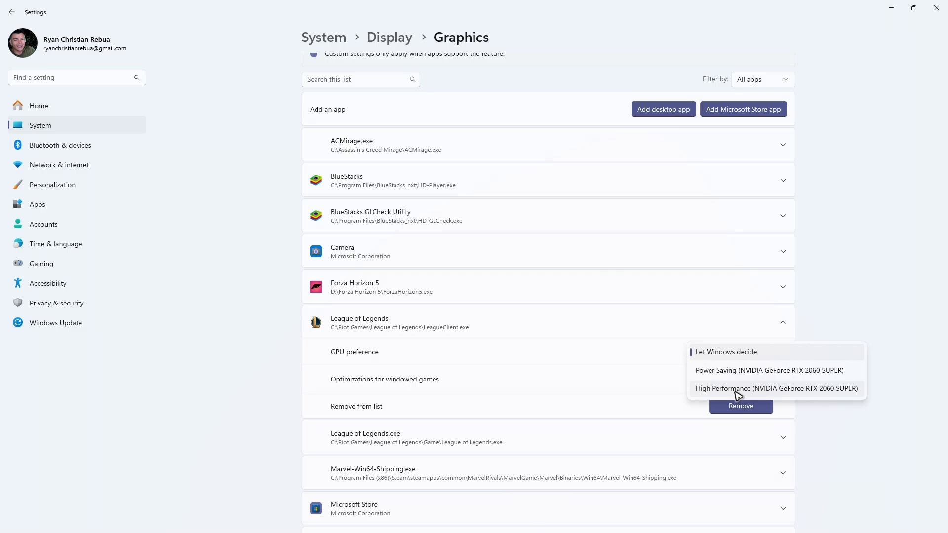
click(776, 388)
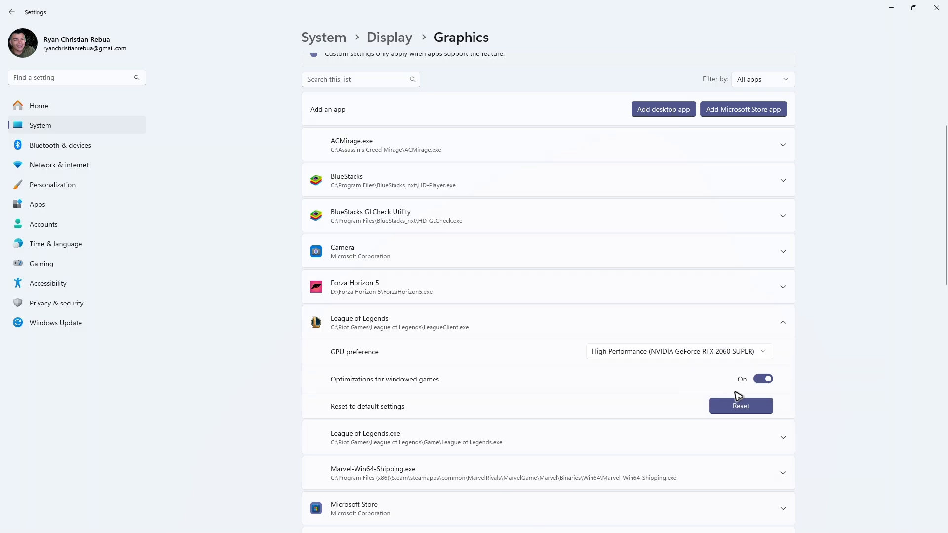
mouse_move(404, 336)
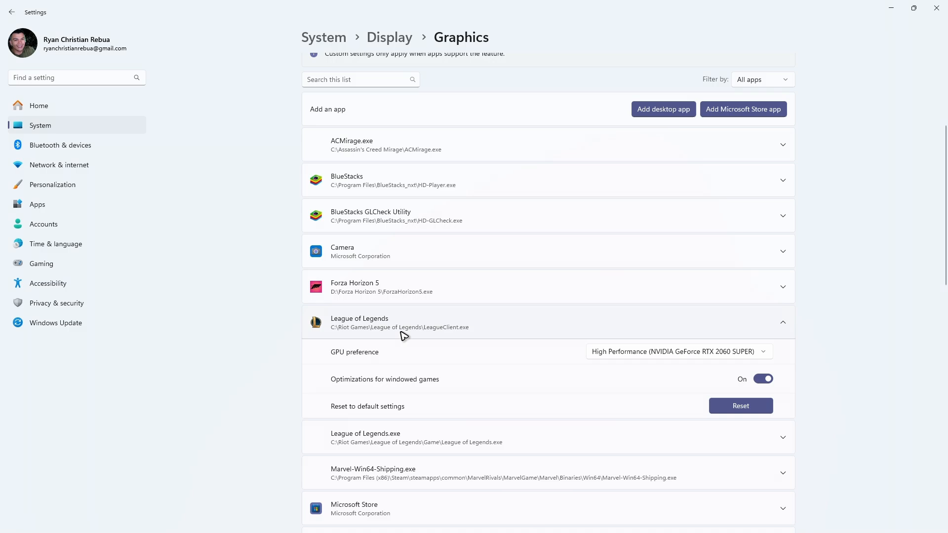
click(366, 438)
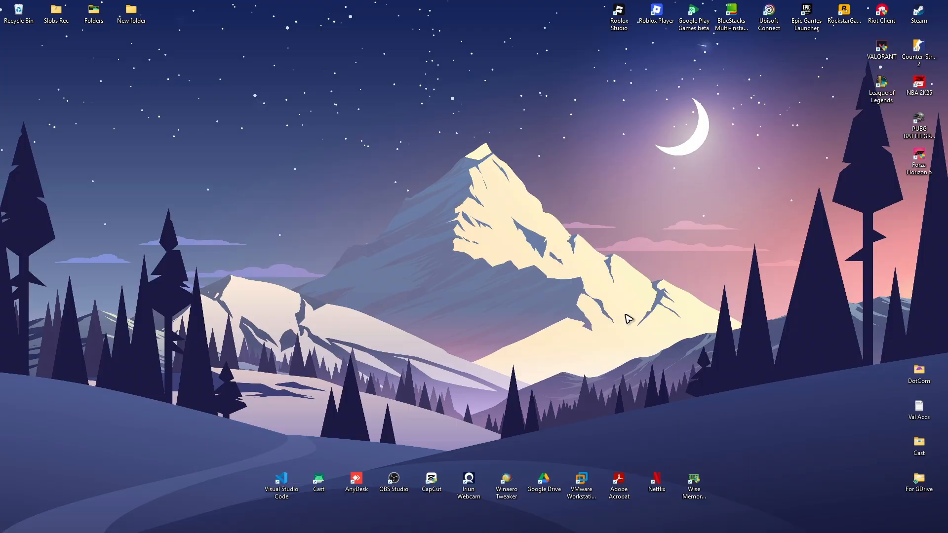
Use the Run dialog with 'temp' to open C:\Windows\Temp in File Explorer.
click(332, 521)
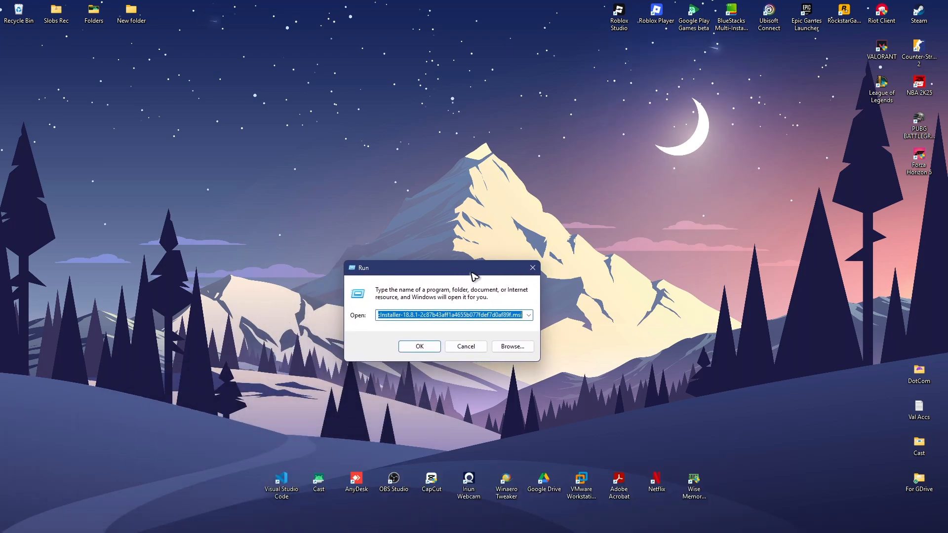
text(temp)
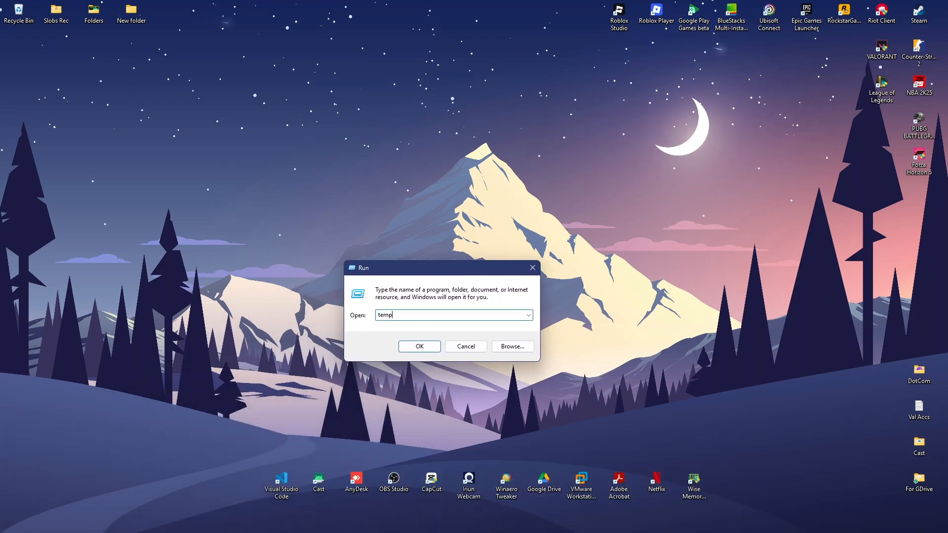
click(419, 346)
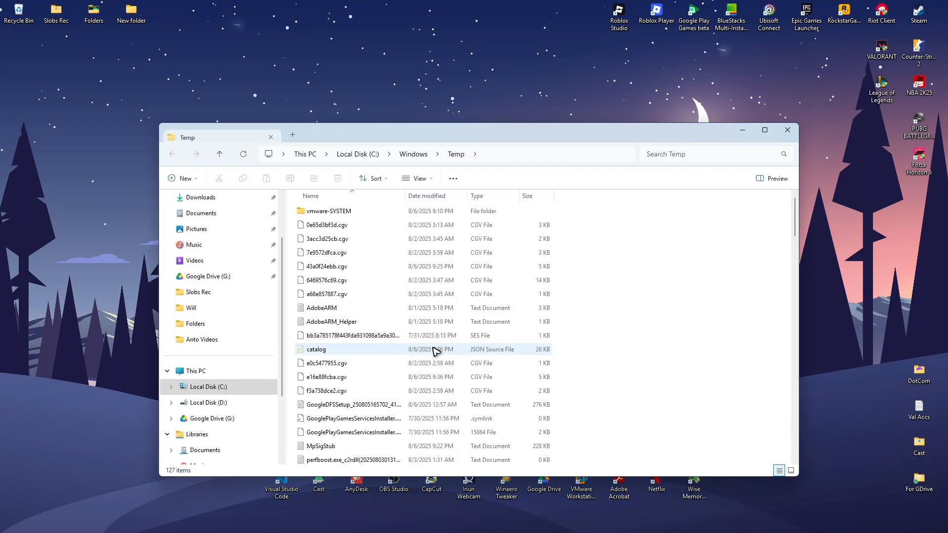
Delete everything in Windows Temp, skipping the two items in use.
key(ctrl+a)
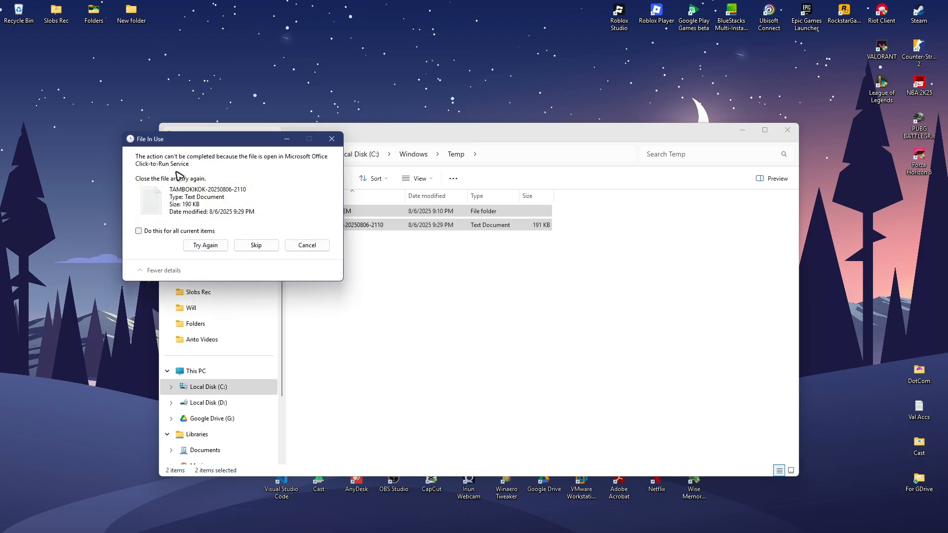
click(256, 245)
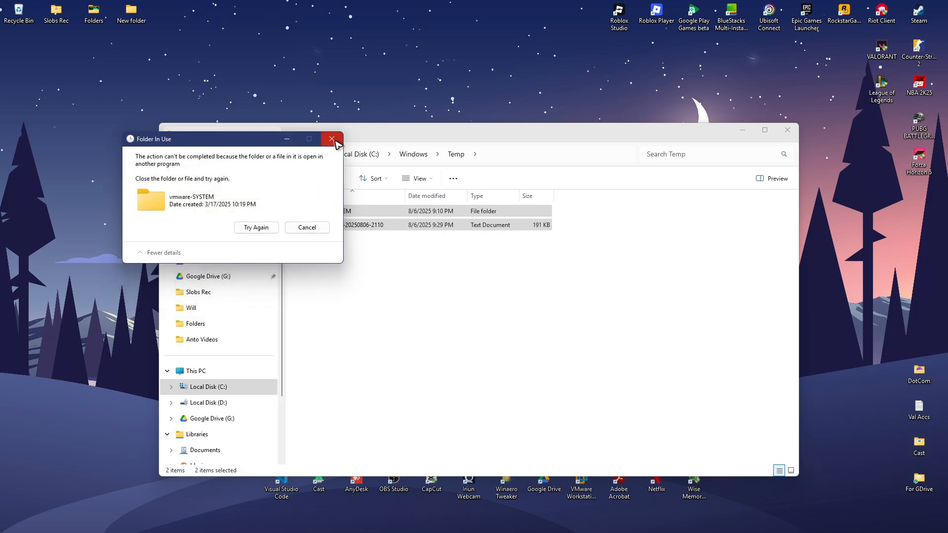
click(332, 139)
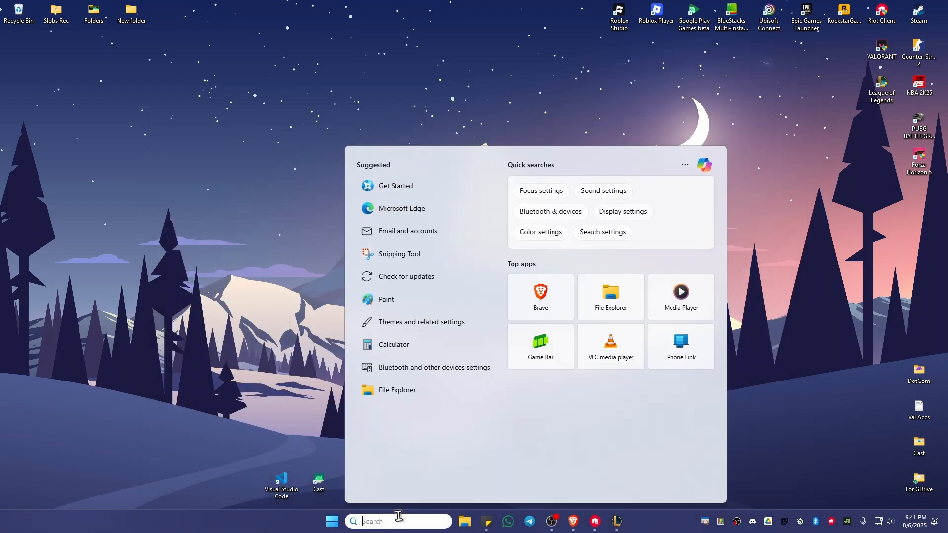
Open the user's %temp% folder from the taskbar search.
text(%temp%)
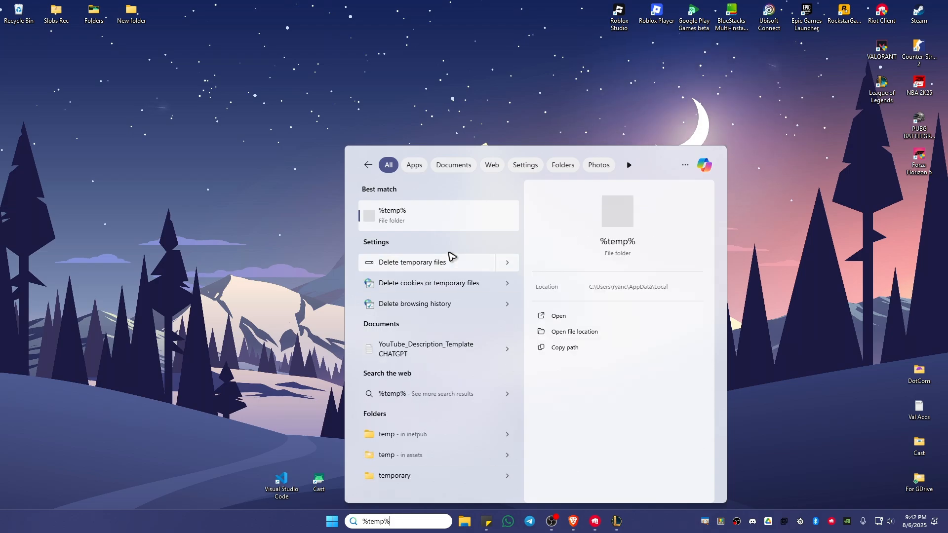
click(557, 316)
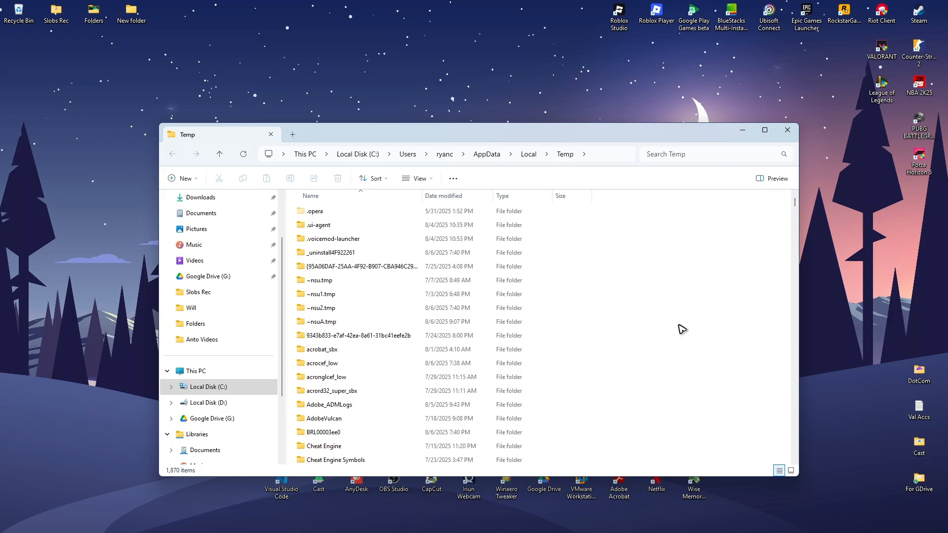
Delete all %temp% contents with admin permission, skipping in-use items, leaving 24 behind.
key(ctrl+a)
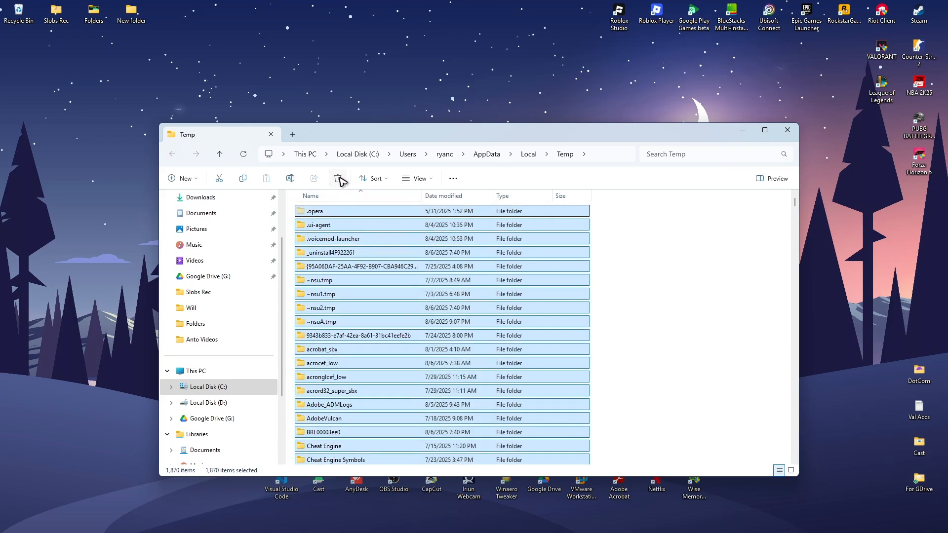
click(337, 178)
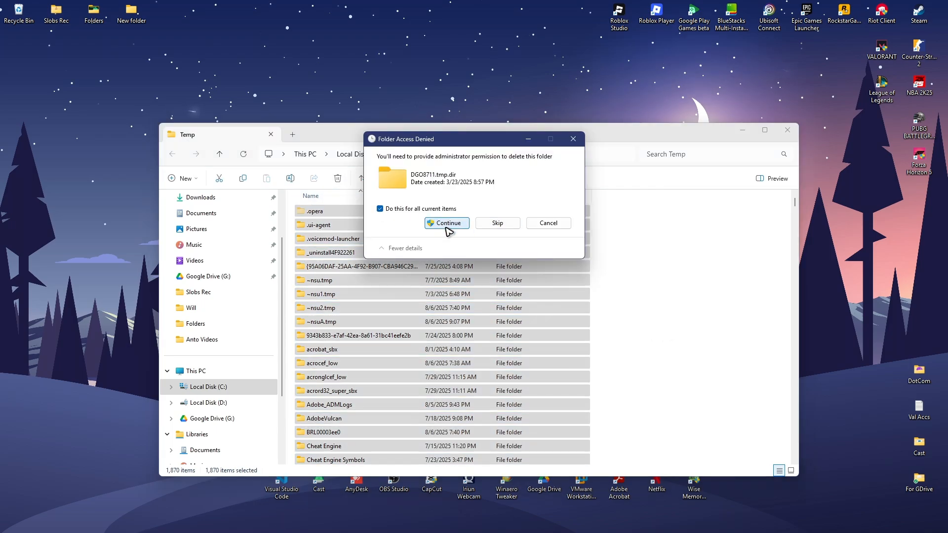
click(447, 223)
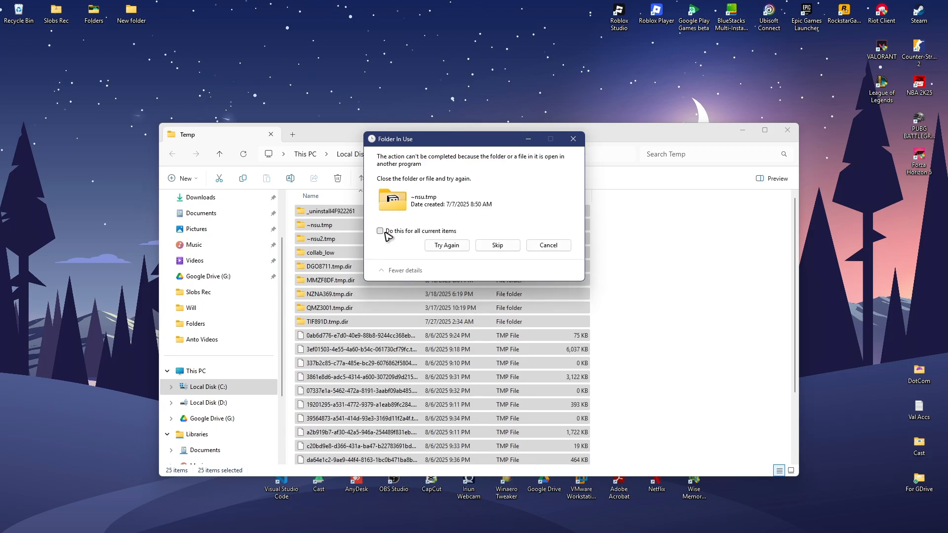
click(497, 245)
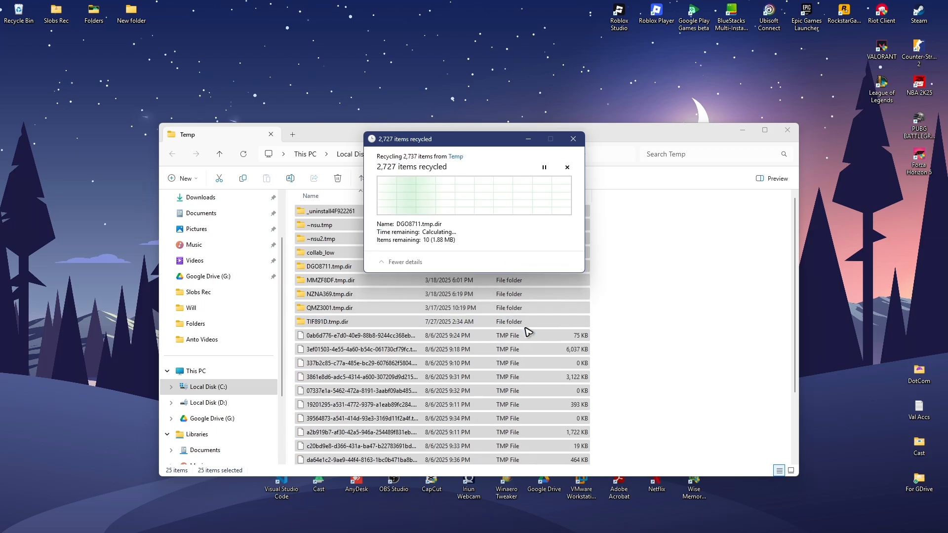
click(566, 168)
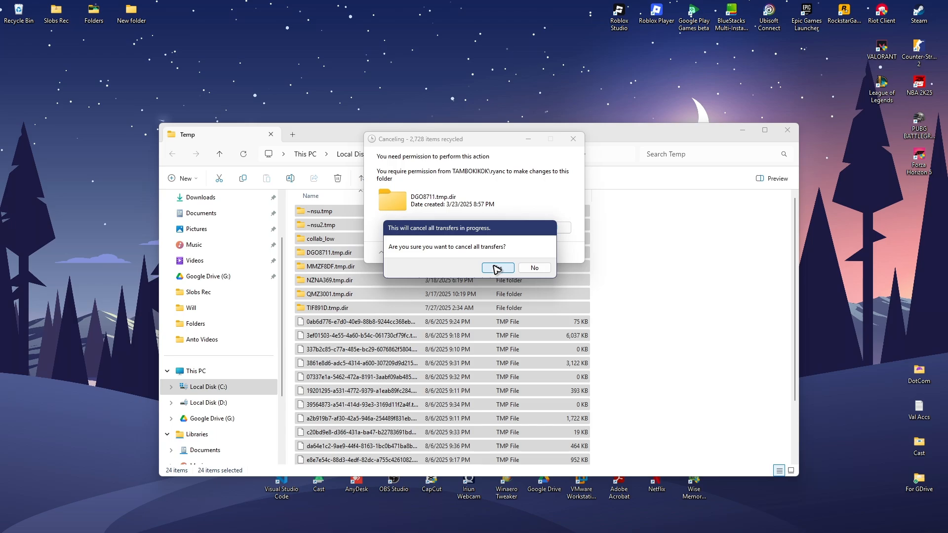
click(494, 268)
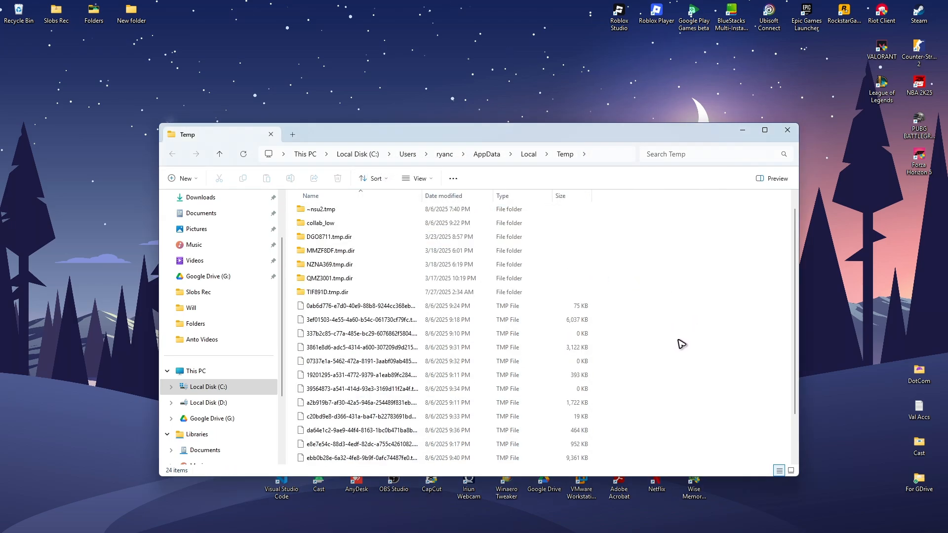
scroll(down, 3)
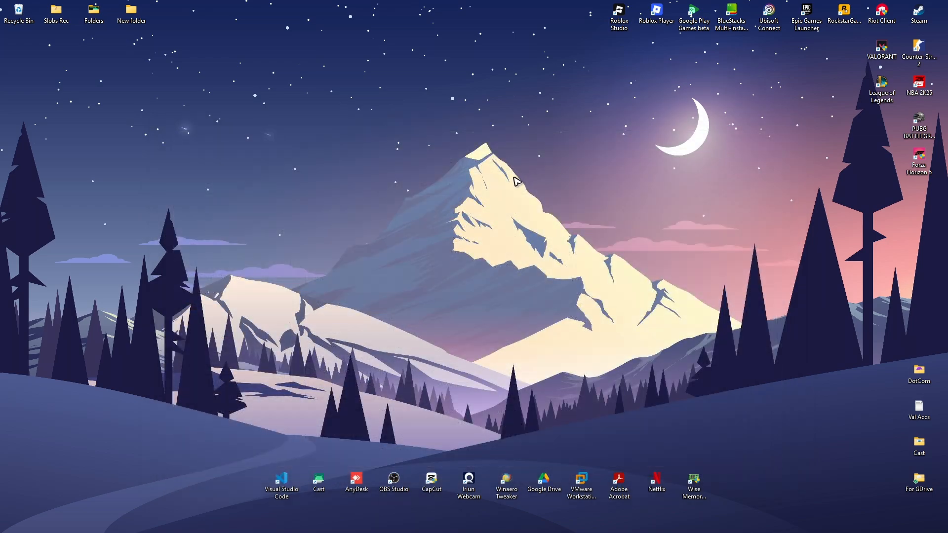
click(332, 521)
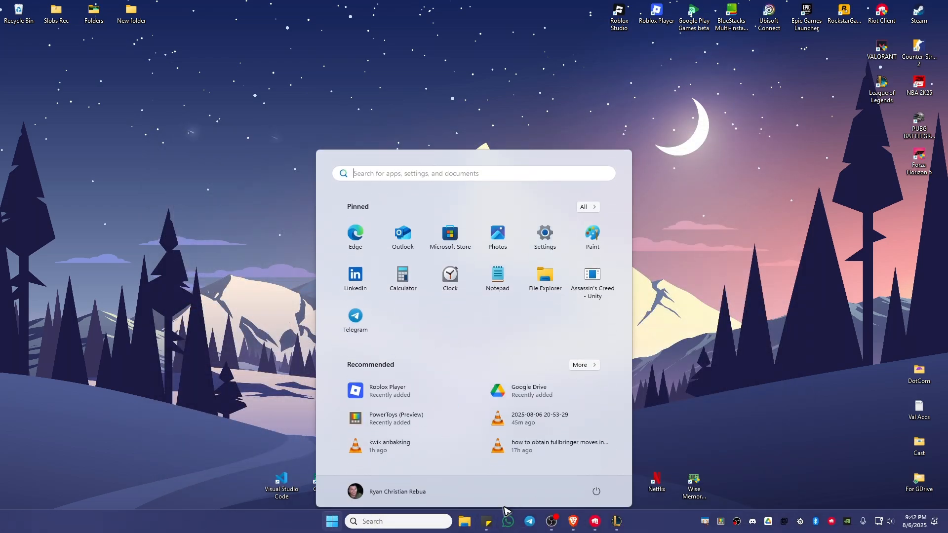
click(596, 490)
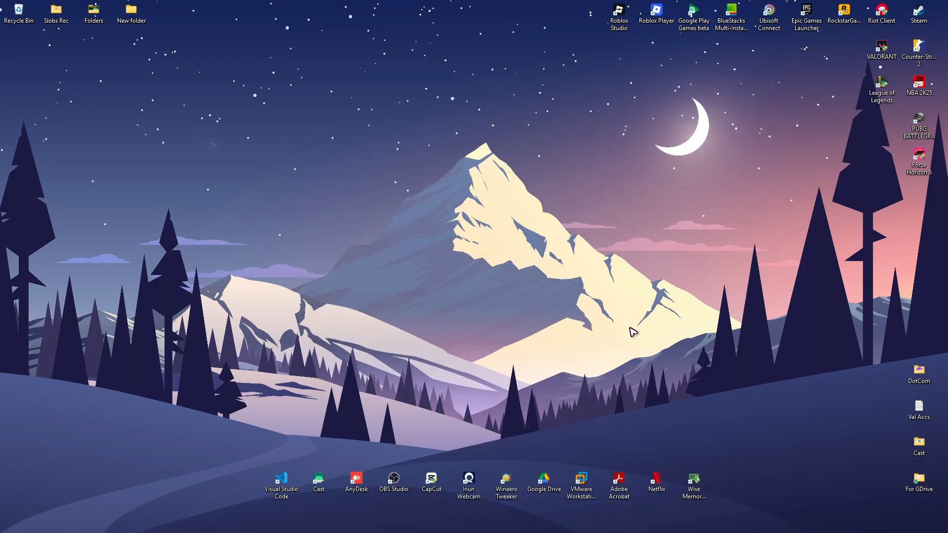
mouse_move(109, 239)
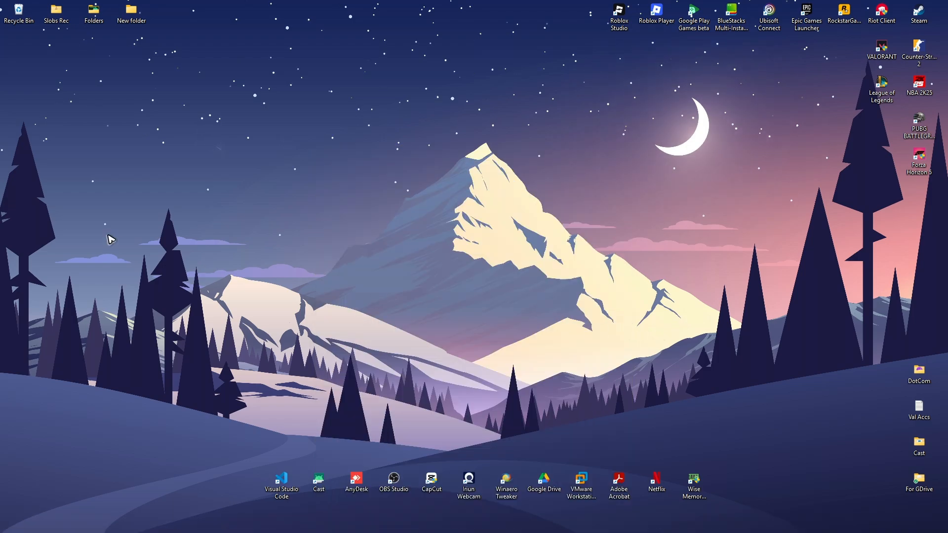